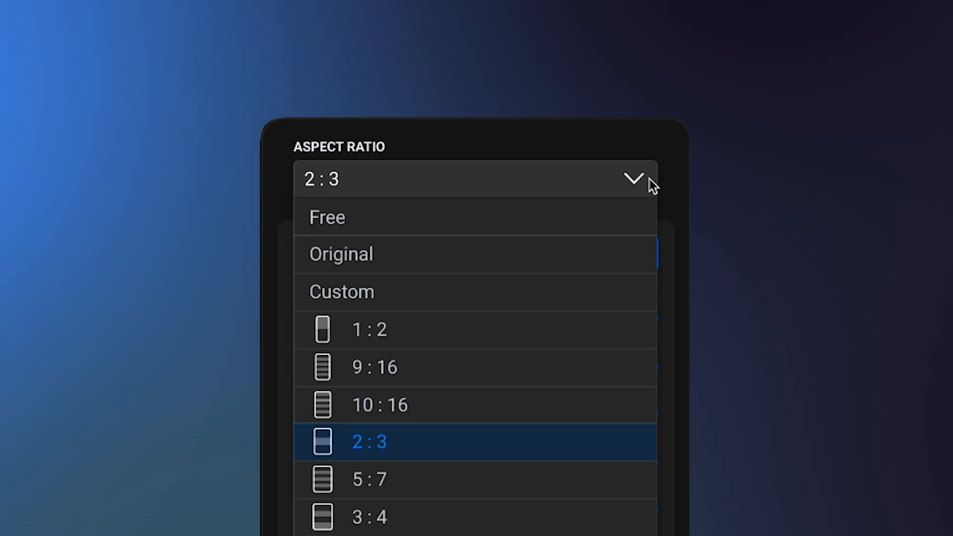
mouse_move(553, 253)
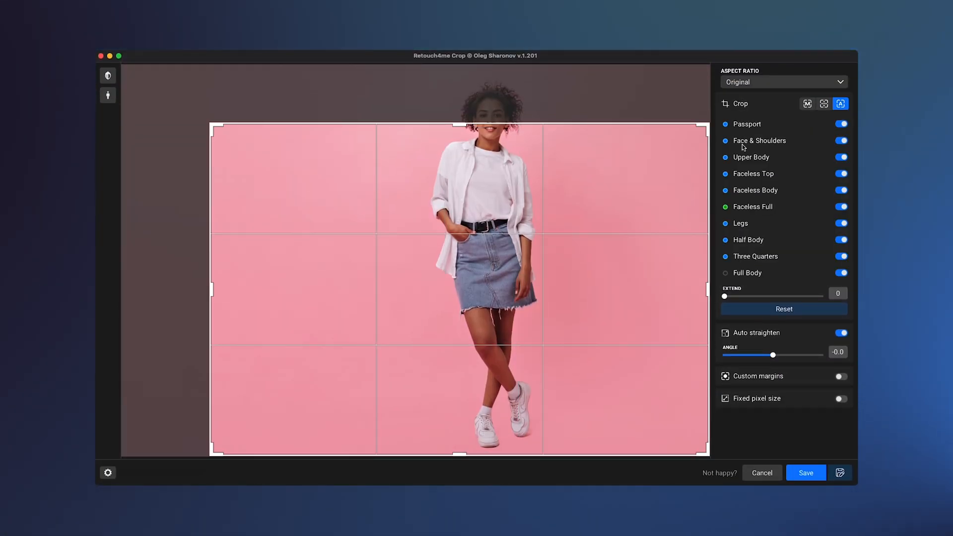
- Choose the Original aspect ratio for the pink-background portrait, keeping Auto crop with all presets on
left_click(807, 103)
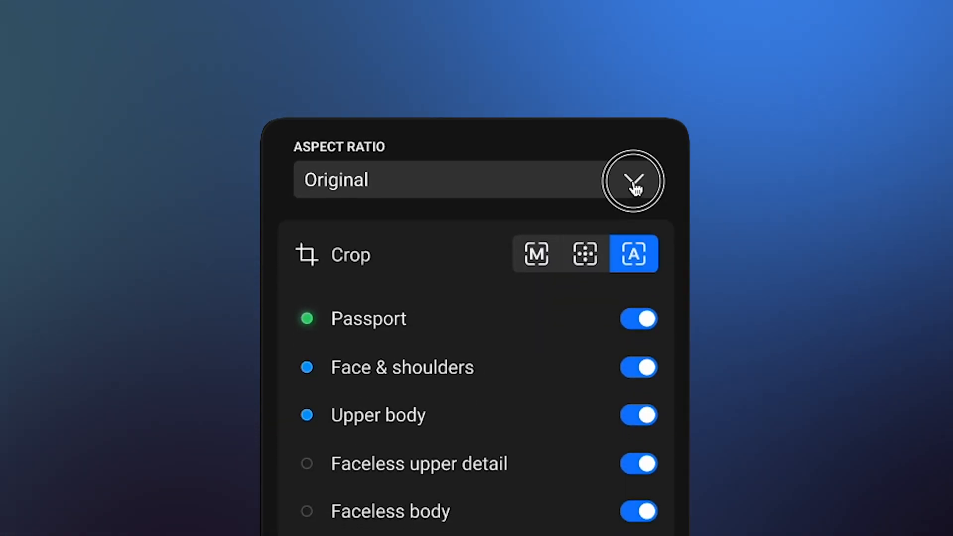
left_click(632, 180)
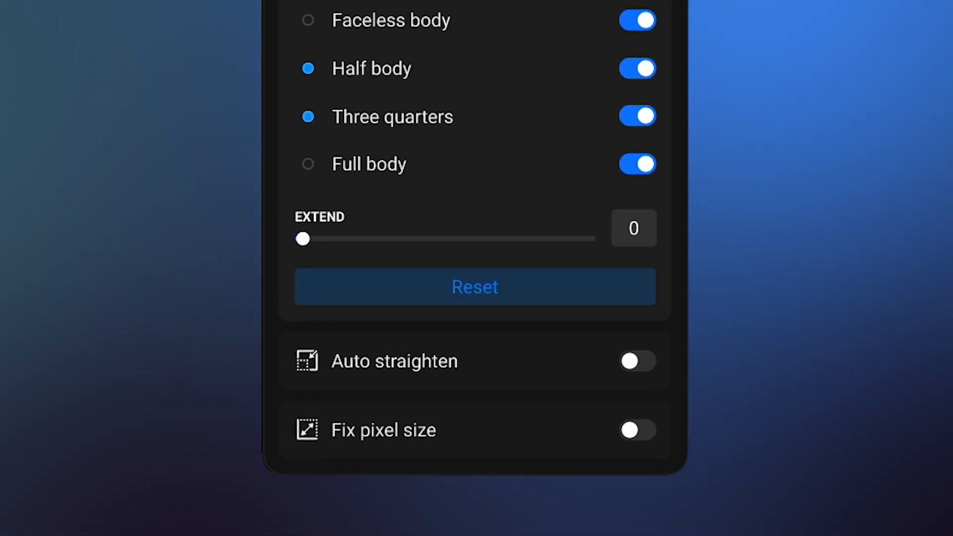
- Enable Custom margins and drag the margin point to reposition the subject in the crop
scroll("down", 3)
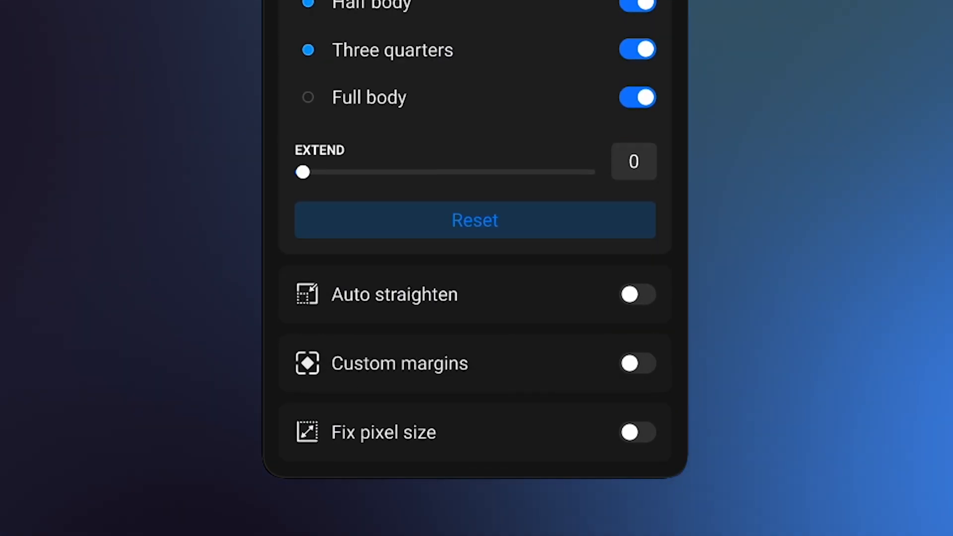
left_click(638, 363)
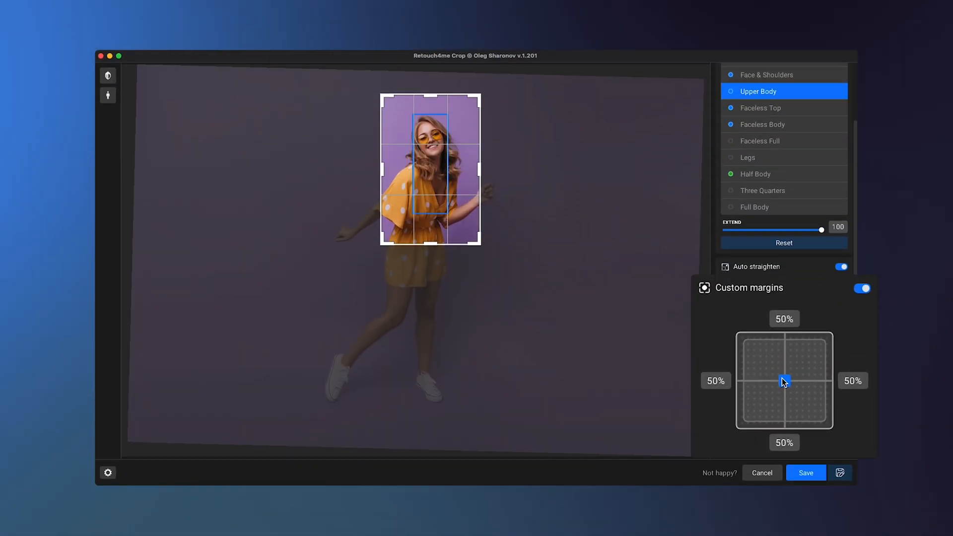
left_click_drag(784, 381, 808, 326)
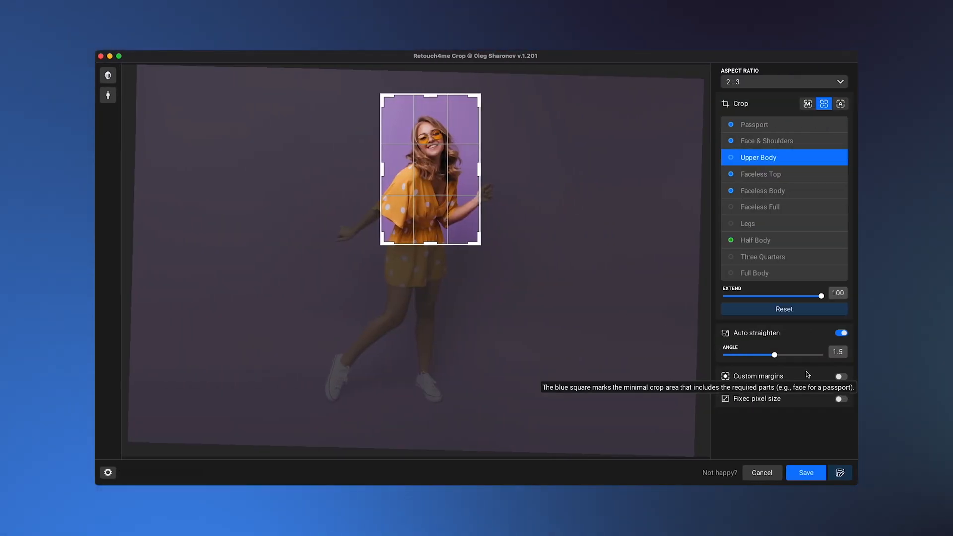
- Re-enable Custom margins and shift the subject toward the lower left of the crop
left_click(841, 375)
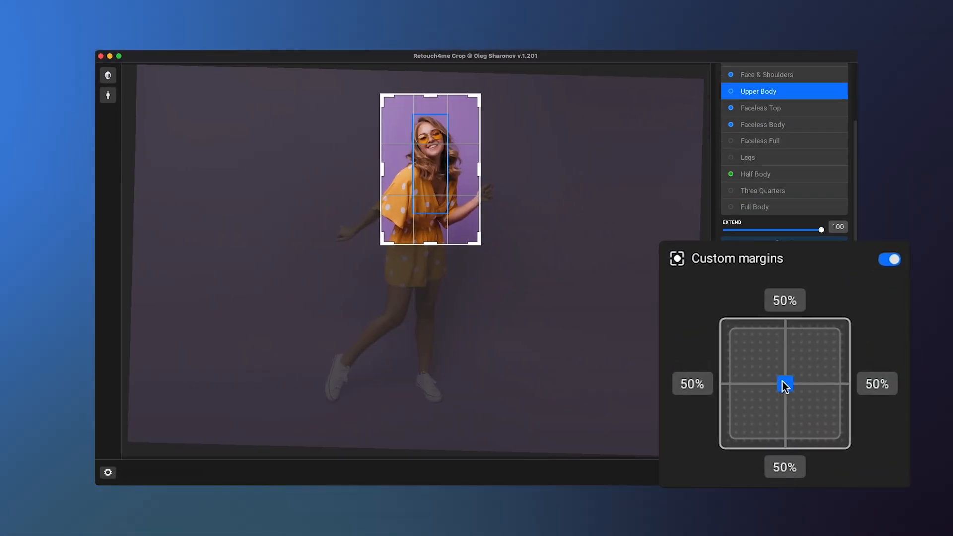
left_click_drag(784, 387, 747, 408)
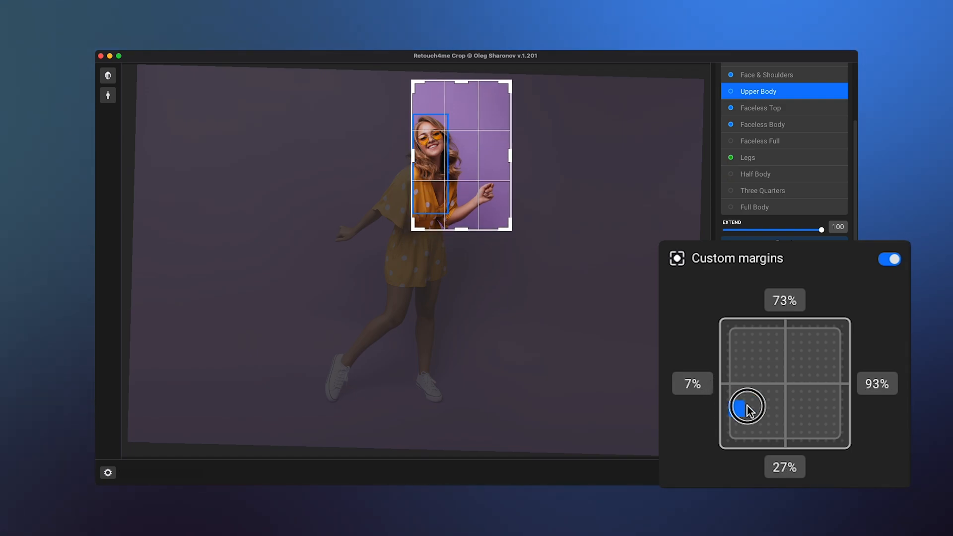
left_click_drag(747, 406, 804, 392)
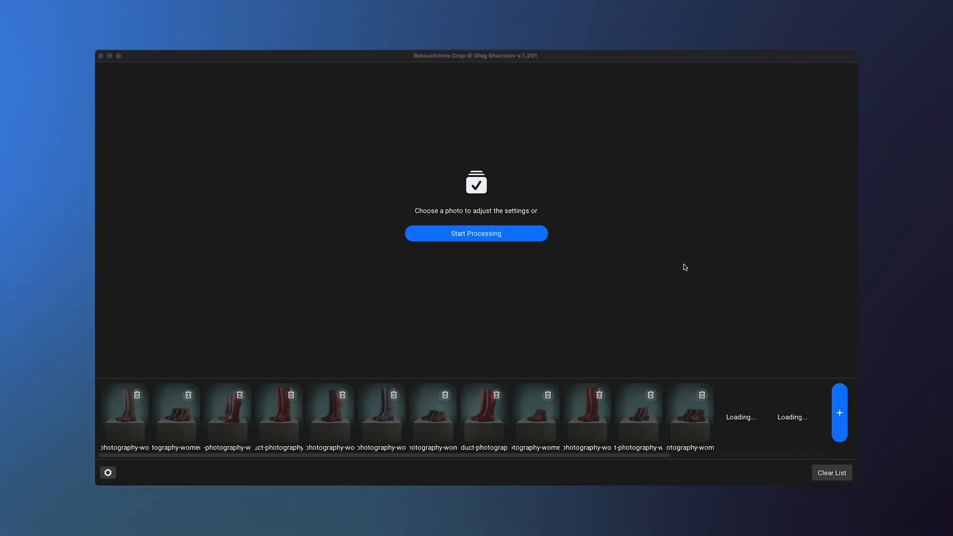
- Select the first boot photo, switch to Manual crop and turn off automatic straightening
left_click(125, 413)
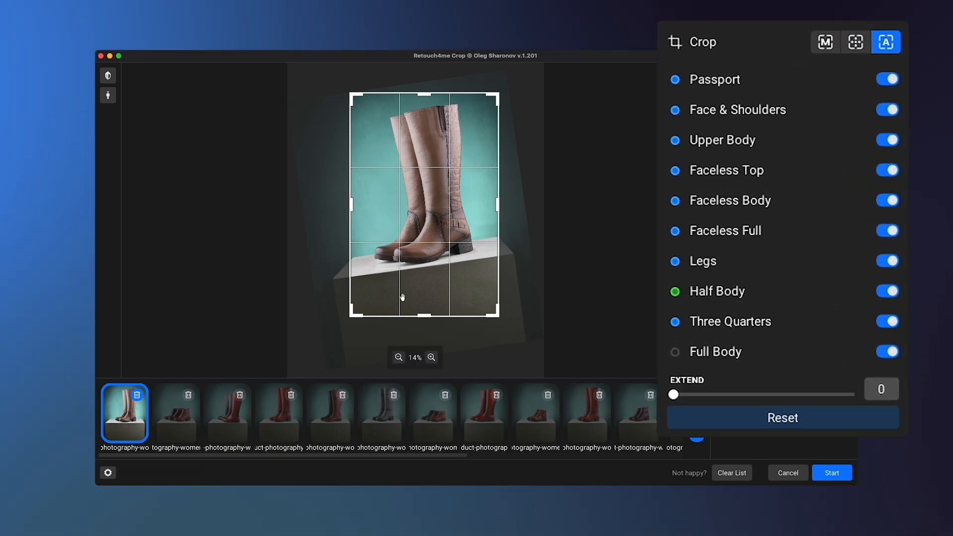
left_click(825, 42)
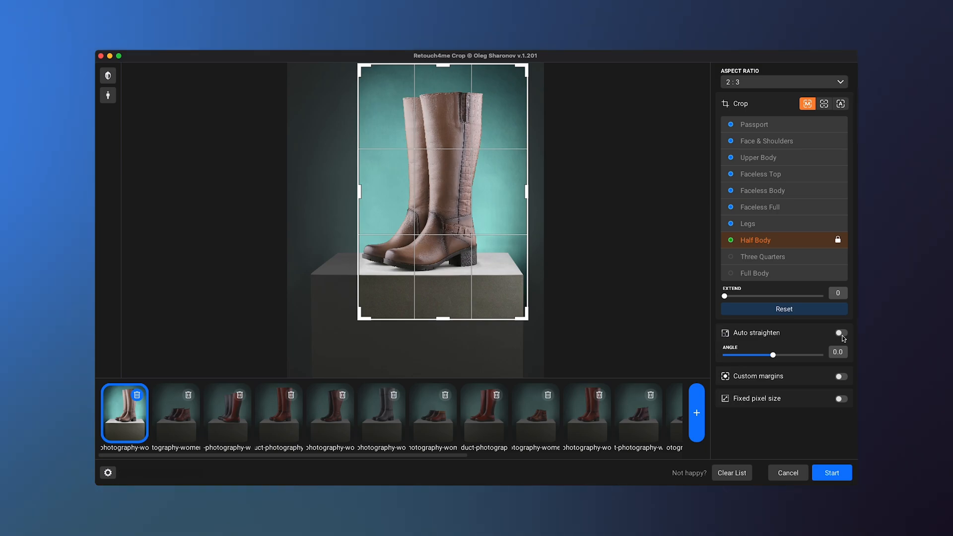
left_click(784, 83)
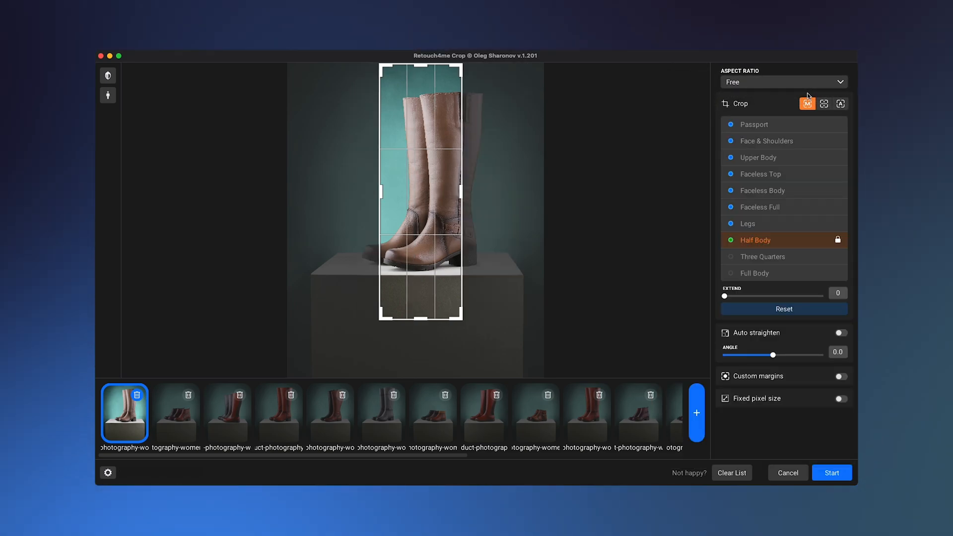
- Reshape the free-ratio crop to frame both boots fully and start processing the batch
left_click_drag(464, 318, 515, 270)
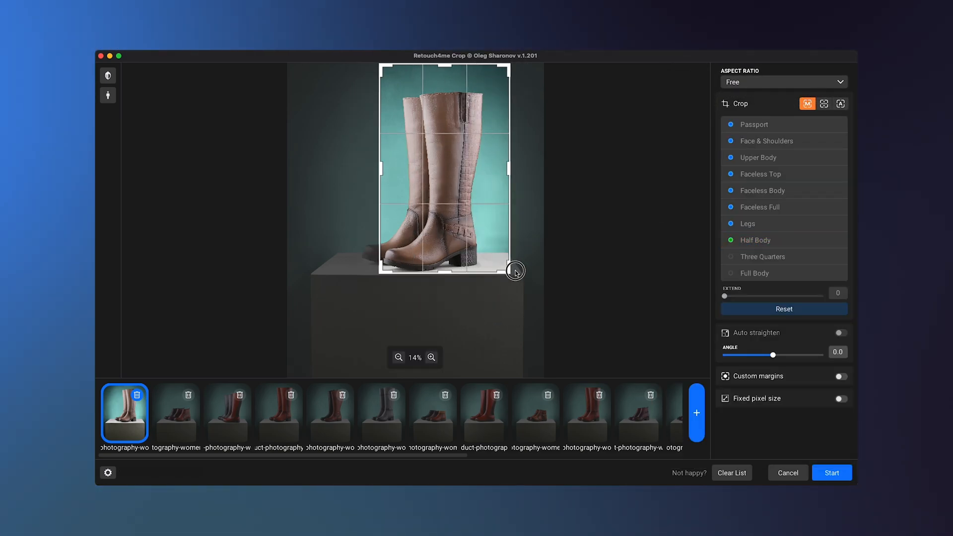
left_click_drag(515, 270, 468, 277)
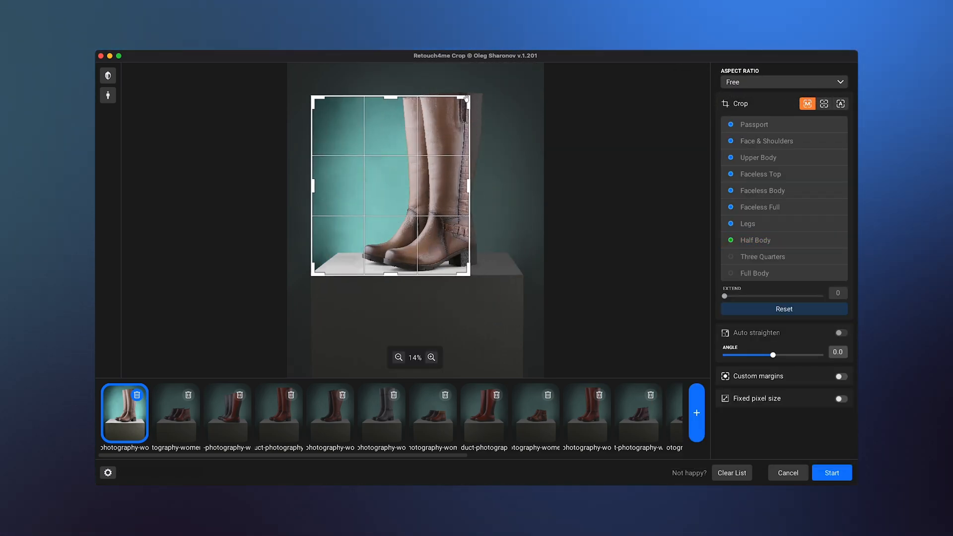
left_click_drag(468, 97, 519, 60)
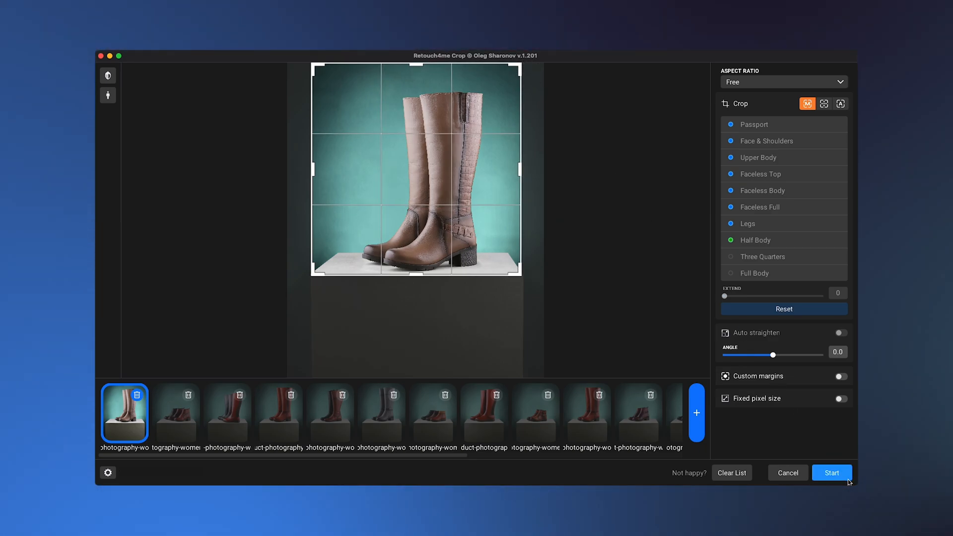
left_click(832, 472)
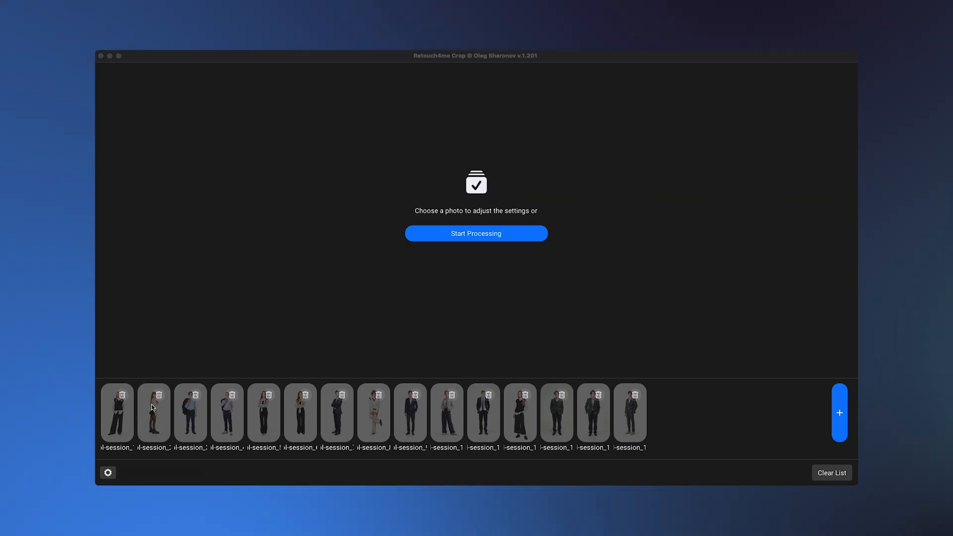
- Open the girl's photo and set a Fixed Upper Body crop with Extend at 43
left_click(118, 413)
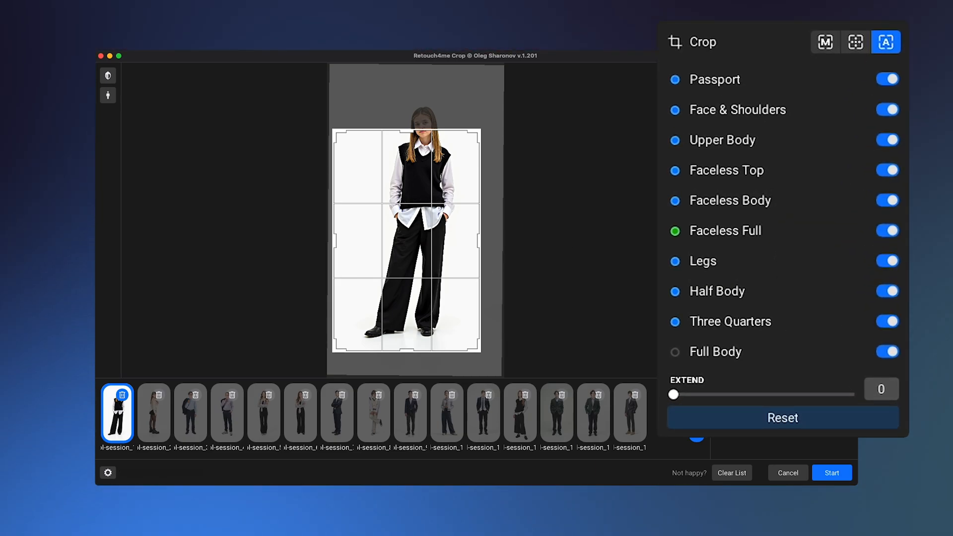
left_click(855, 41)
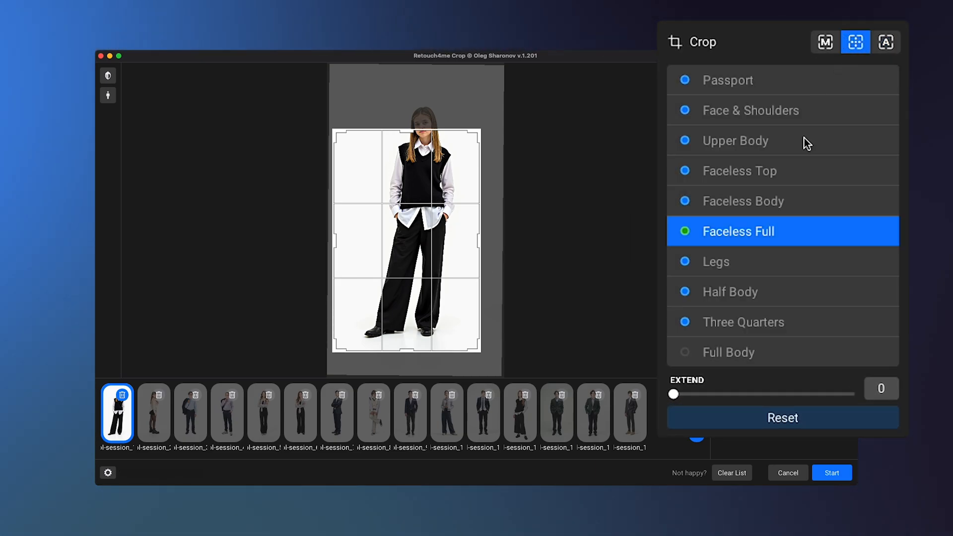
left_click(735, 140)
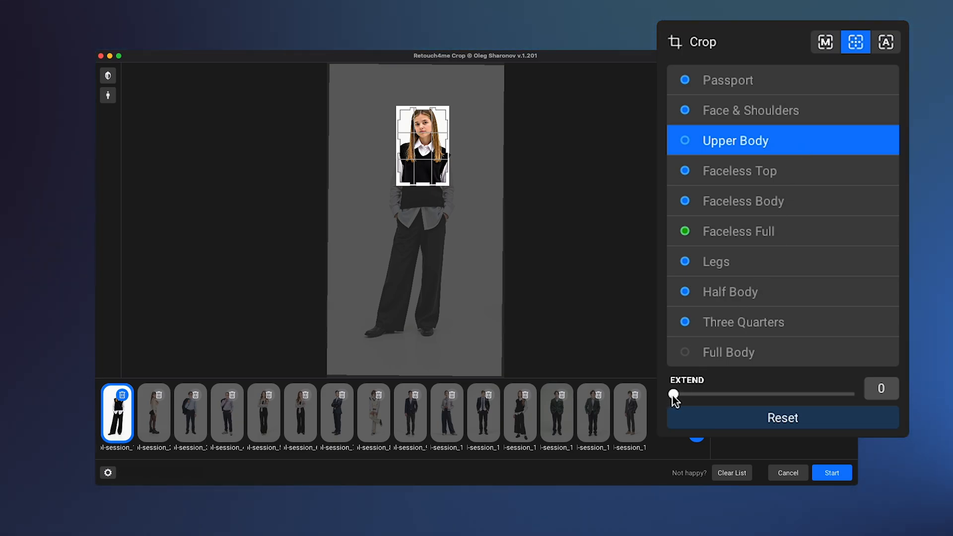
left_click_drag(673, 394, 750, 394)
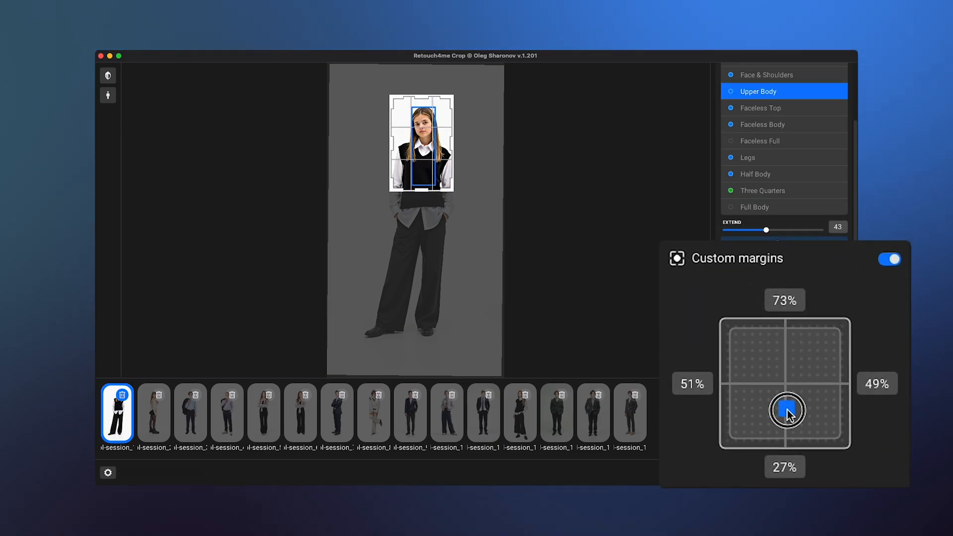
- Set custom margins to 83% above and 17% below, then start processing
left_click_drag(788, 413, 787, 423)
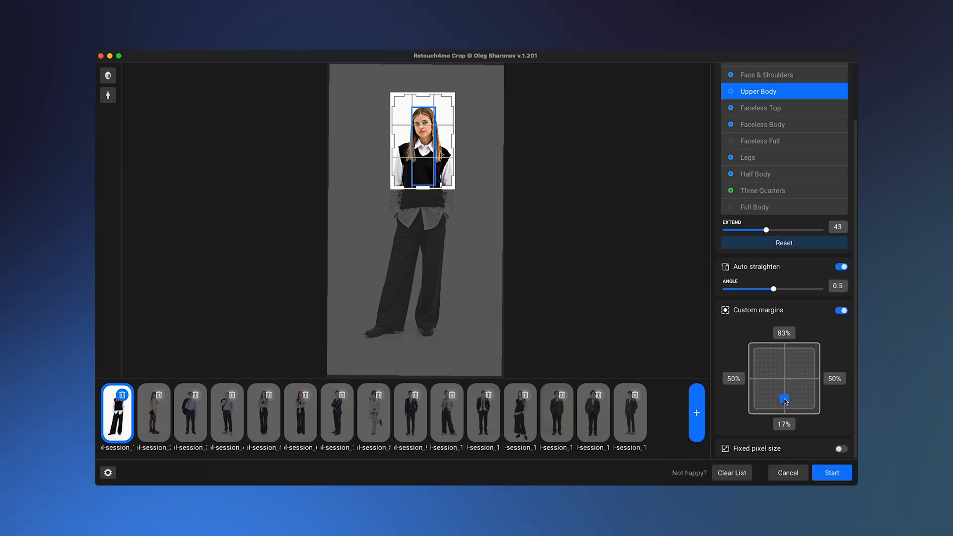
left_click(832, 473)
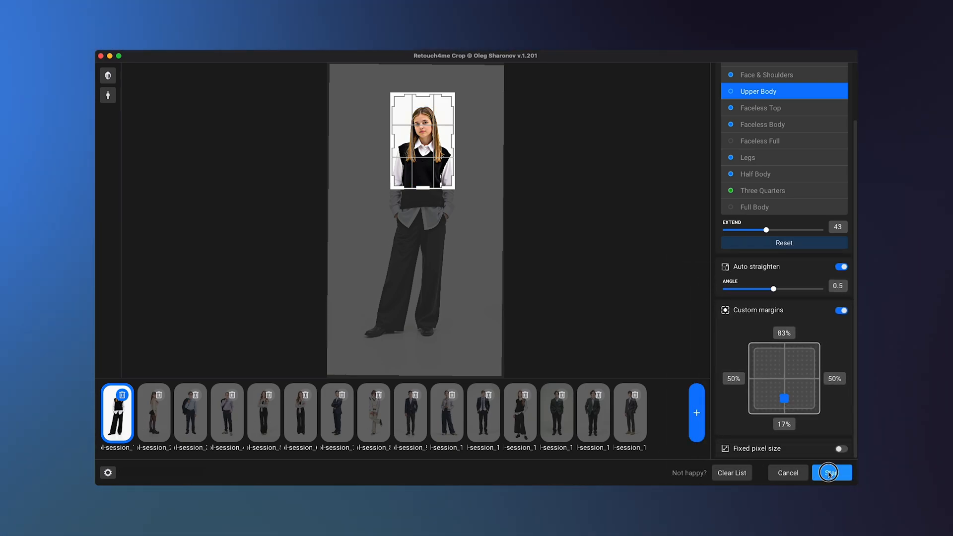
left_click(832, 473)
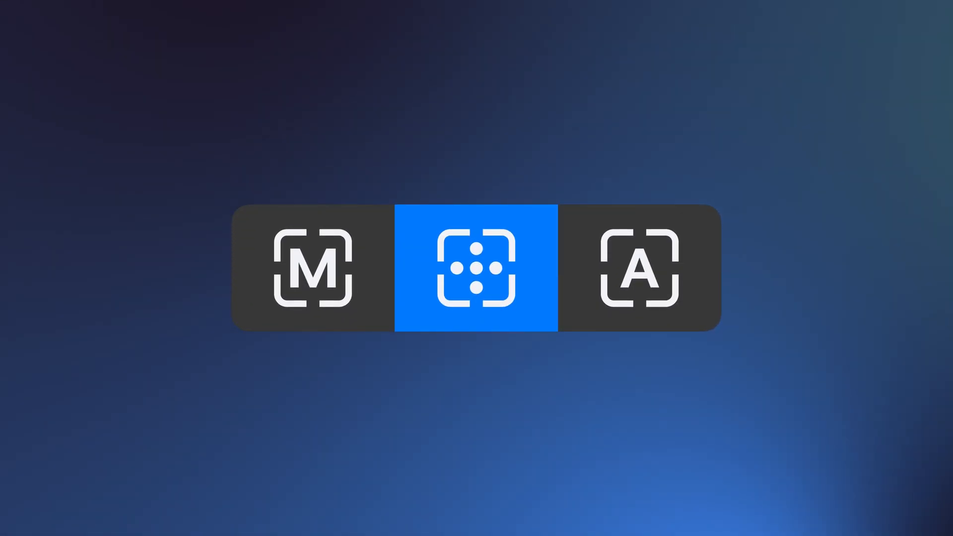
- Switch to Auto mode and open the first photo of the new batch
left_click(639, 269)
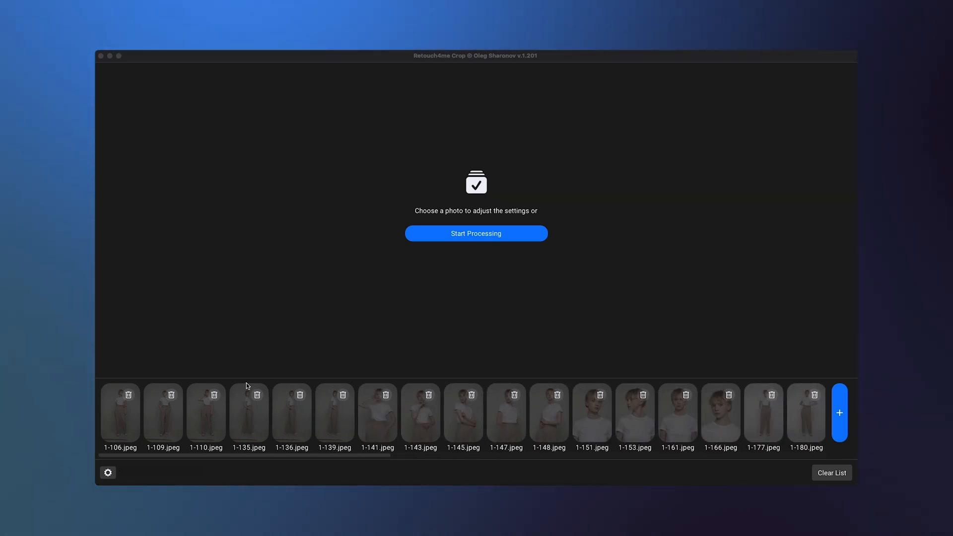
left_click(120, 413)
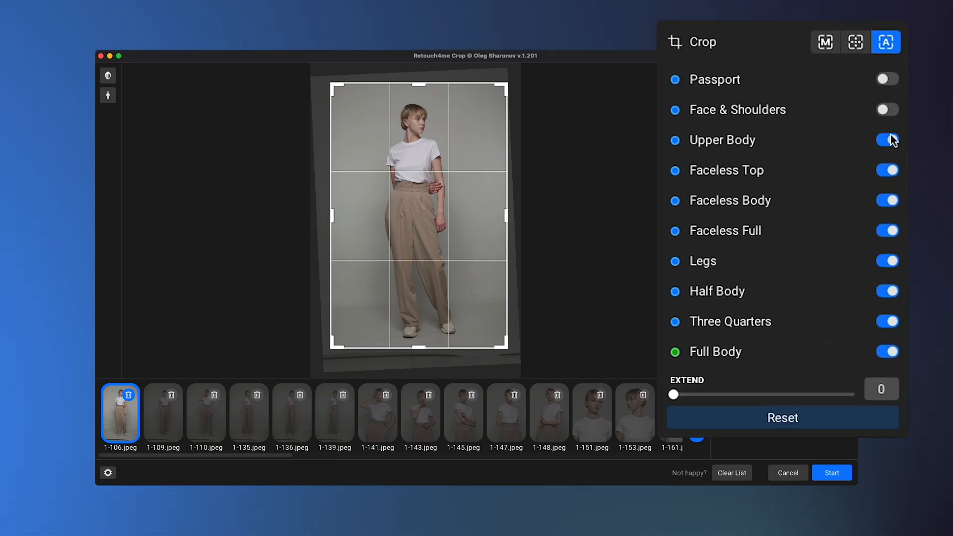
- Exclude Faceless Top, Faceless Body, Legs and Three Quarters from the automatic crops
left_click(887, 201)
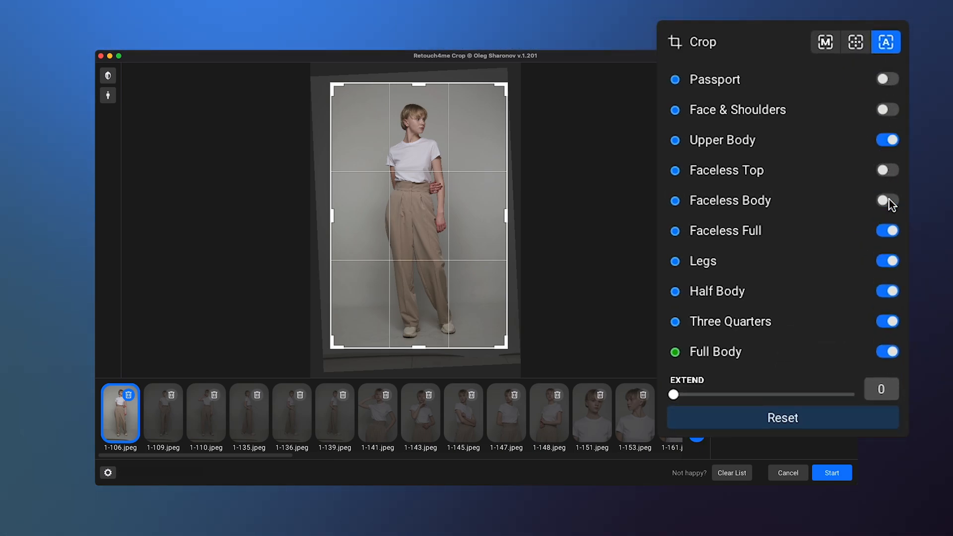
left_click(886, 261)
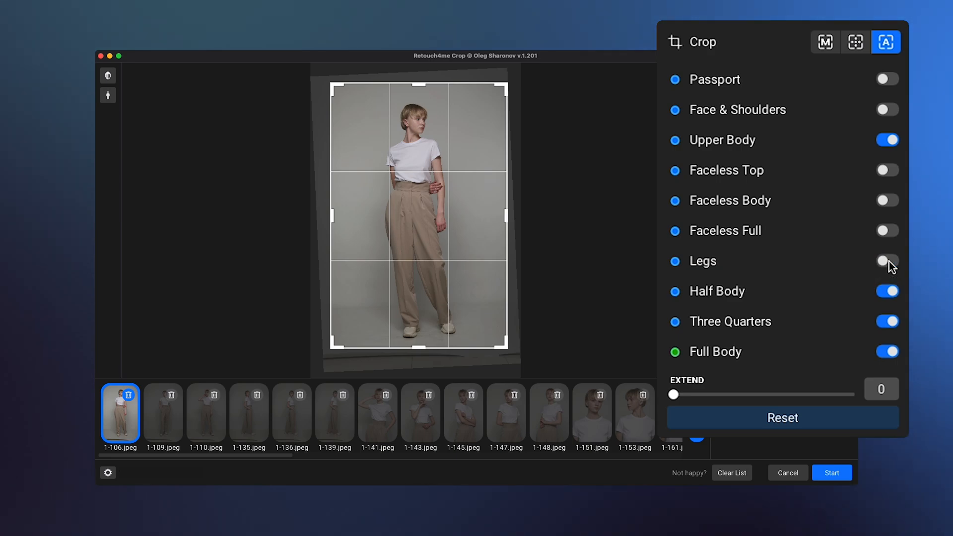
left_click(887, 321)
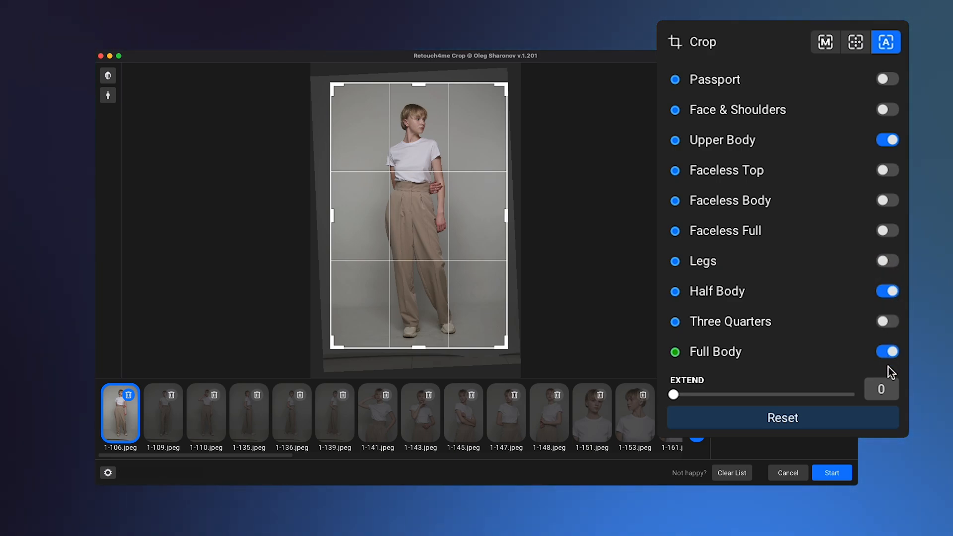
left_click(831, 473)
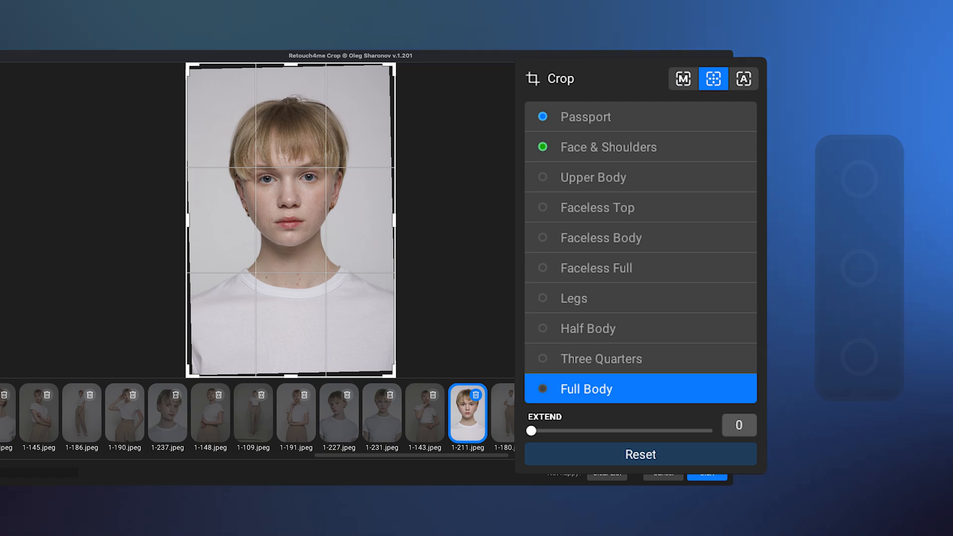
- Compare Half Body, Faceless Full, Faceless Top and Passport fit indicators, then apply Face & Shoulders
left_click(588, 329)
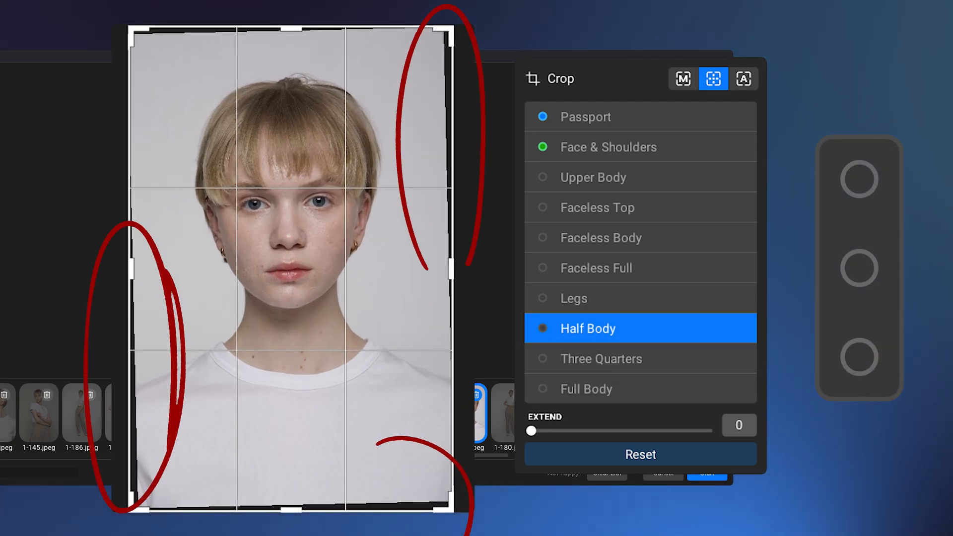
left_click(597, 268)
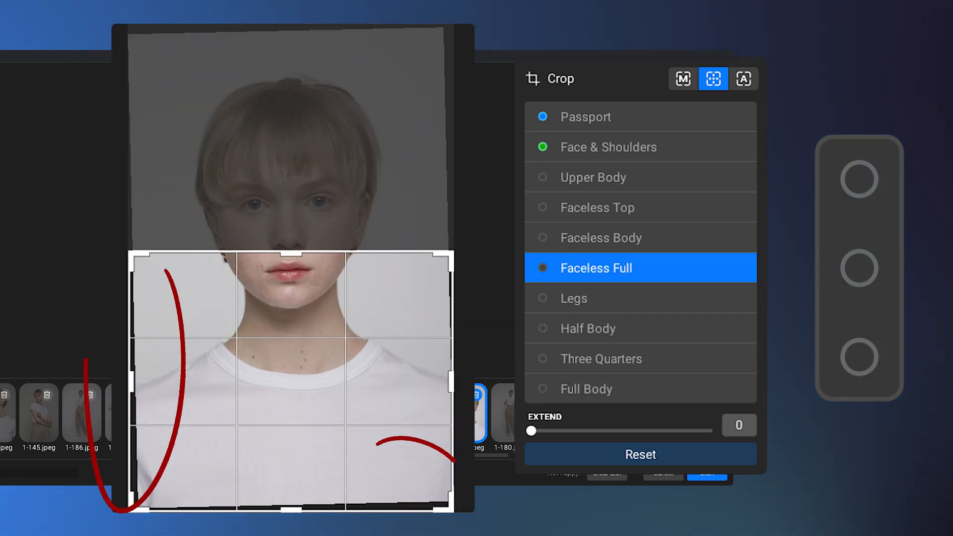
left_click(596, 207)
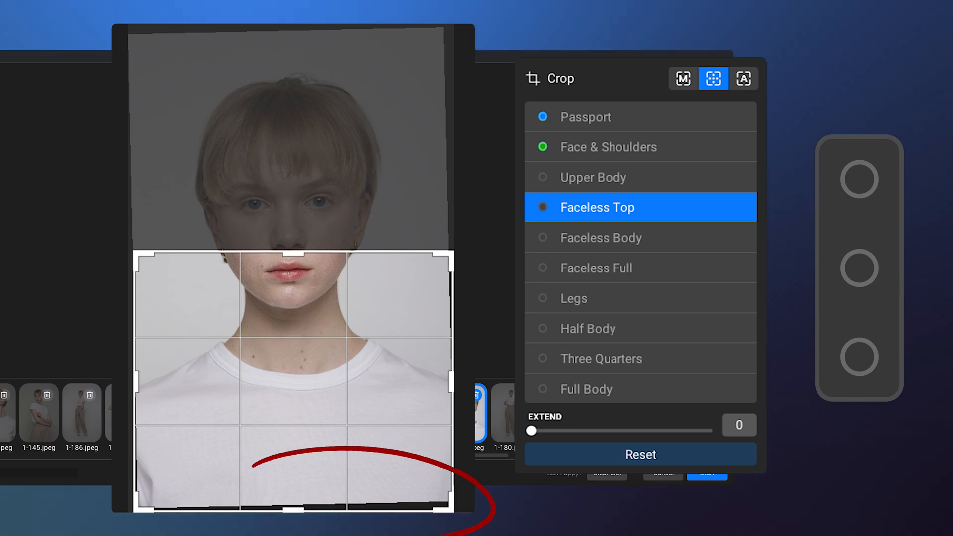
left_click(586, 117)
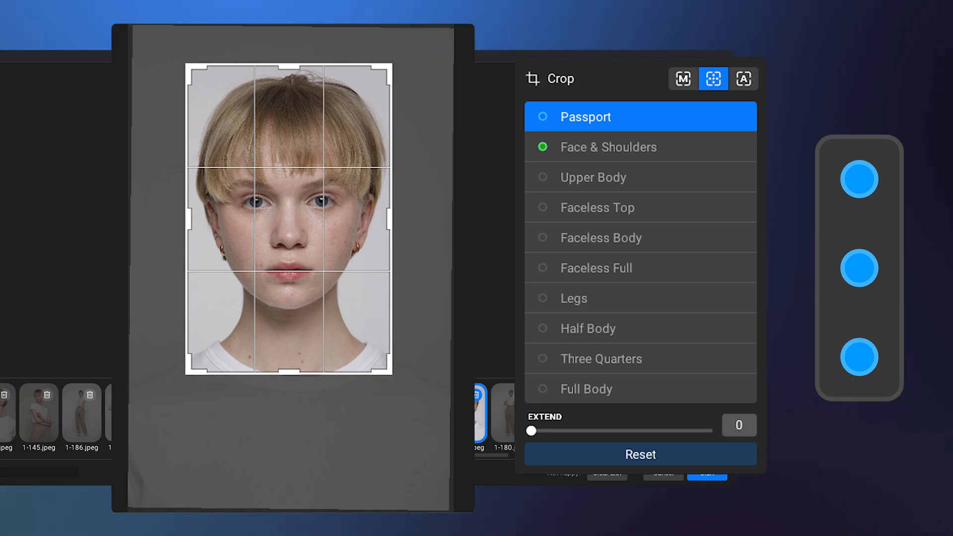
left_click(608, 147)
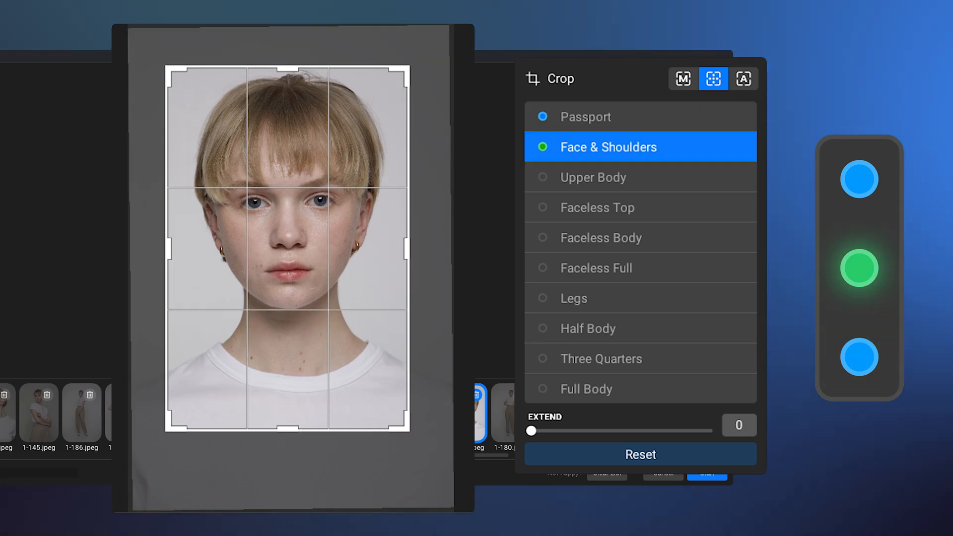